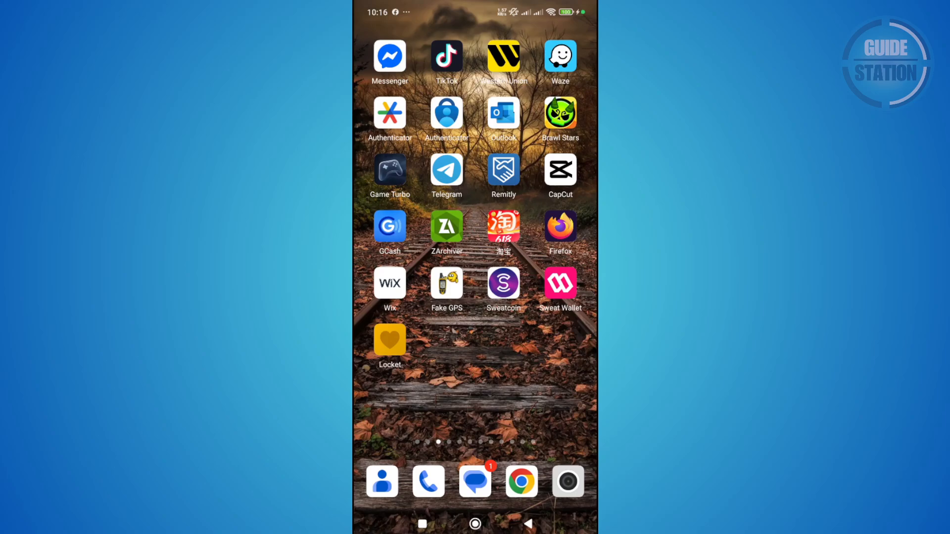
Step: Swipe the home screen to reach the Play Store and search for Telegram
scroll("left", 3)
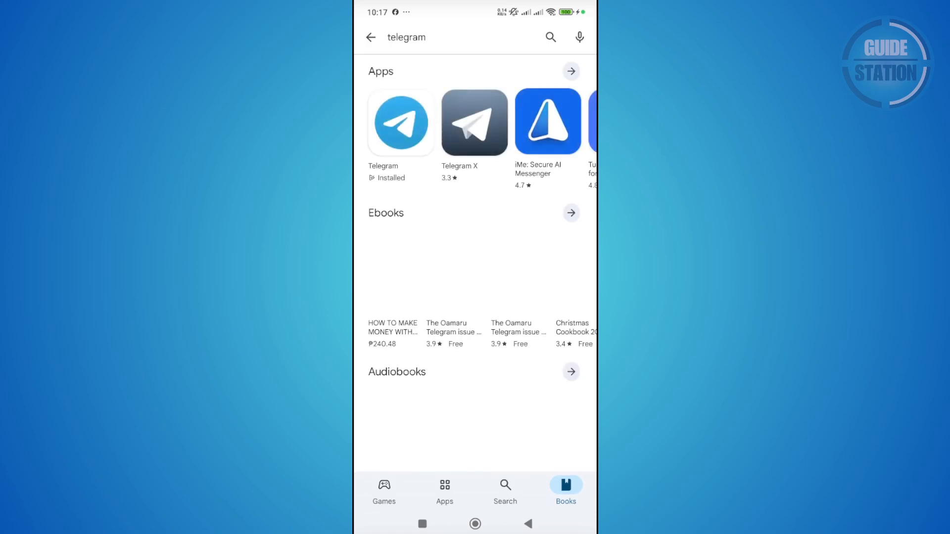
Step: Open Telegram's Play Store listing to check for an update, then return home
left_click(400, 123)
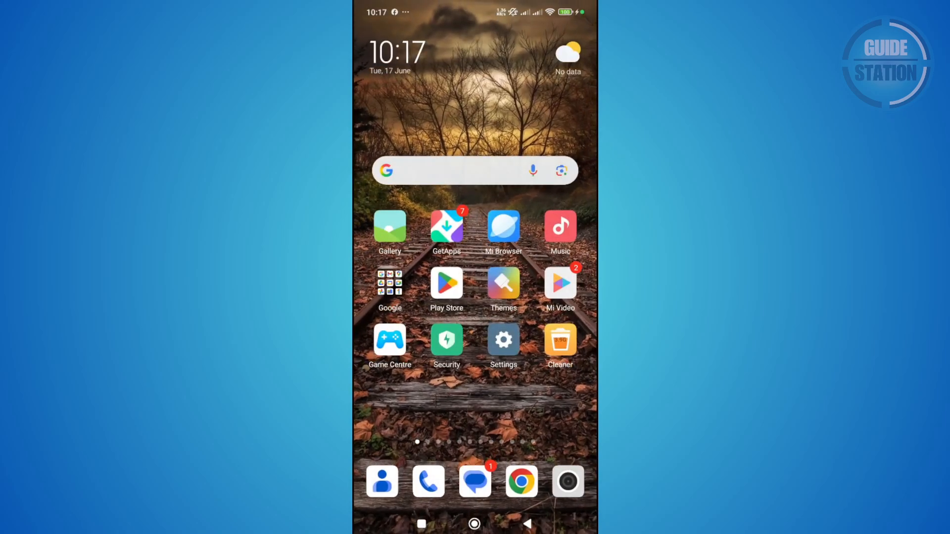
Step: Open Telegram's App info via long-press and bring up Clear data options
scroll("left", 3)
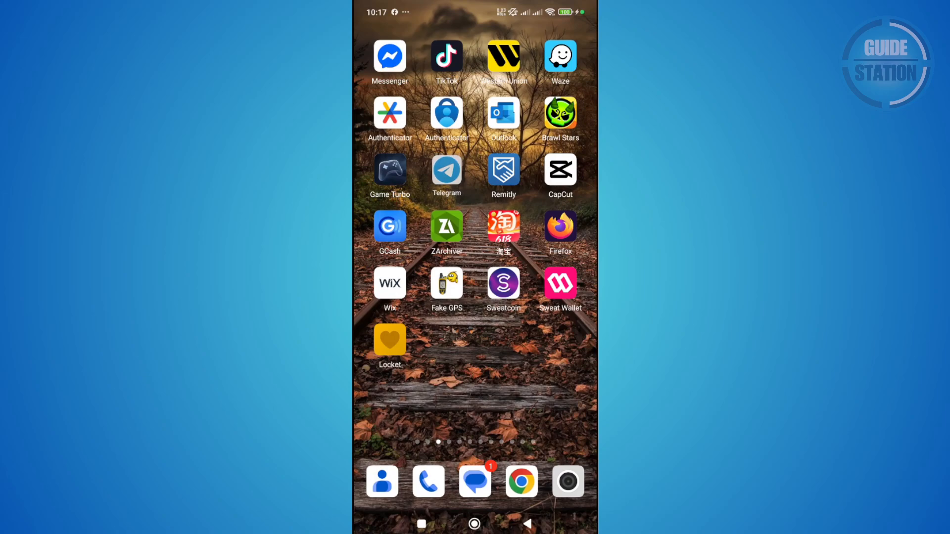
left_click_drag(447, 176, 446, 243)
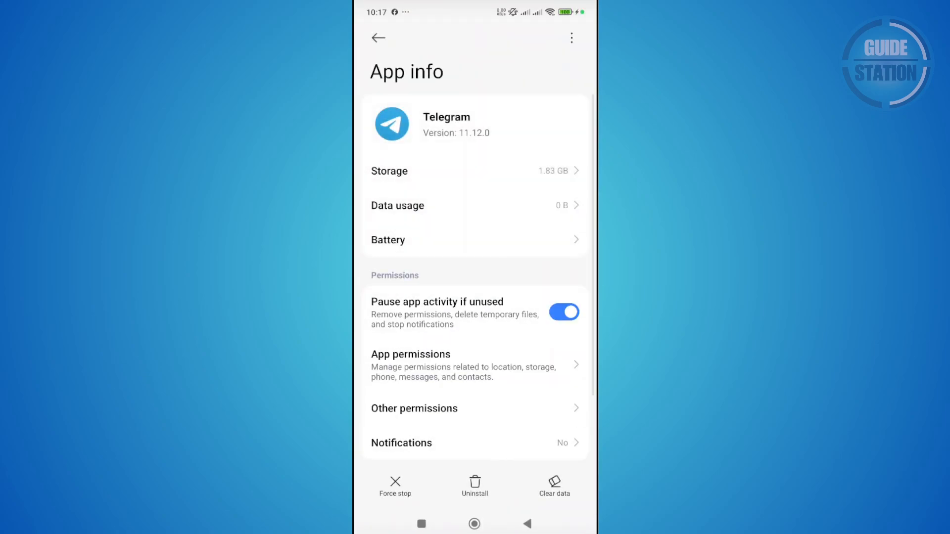
left_click(554, 482)
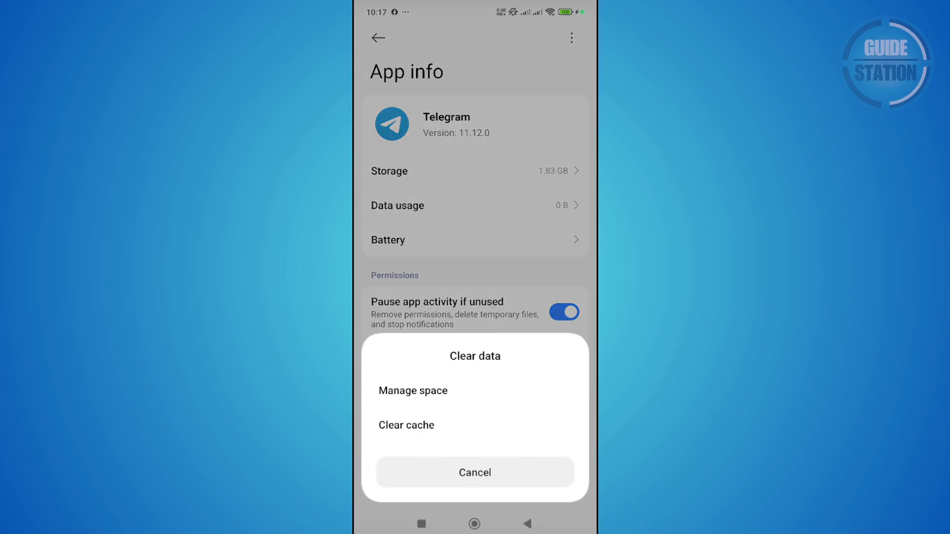